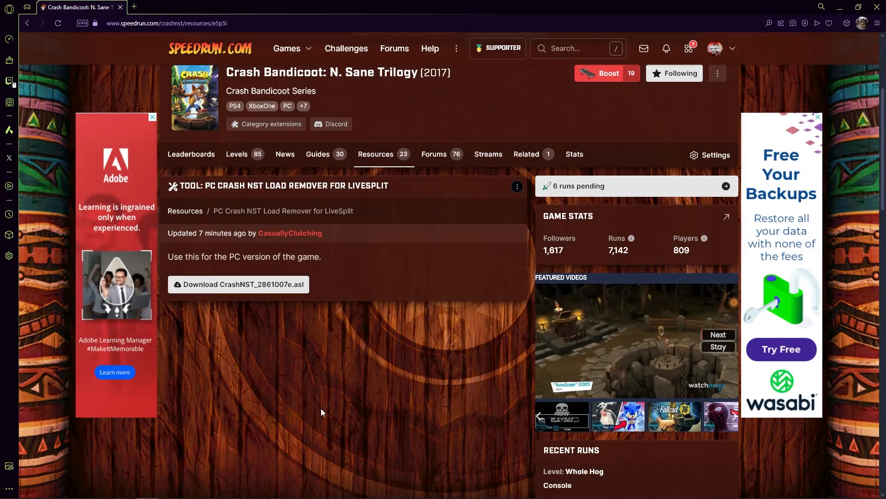
# - Download the PC Crash NST Load Remover script from the N. Sane Trilogy game's resources
pyautogui.scroll(3)
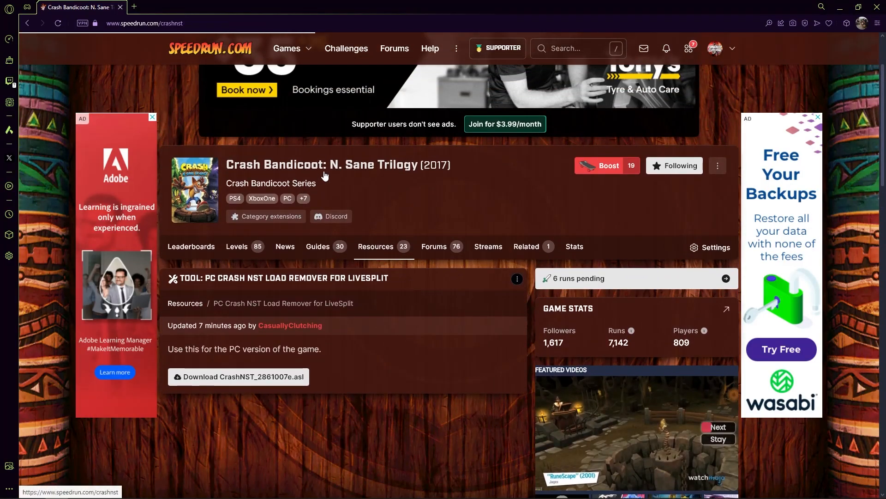
pyautogui.click(191, 246)
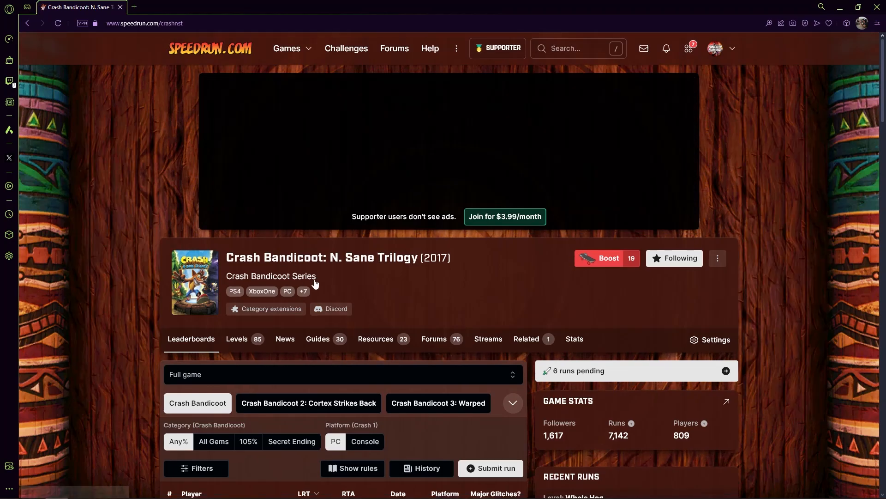
pyautogui.scroll(-3)
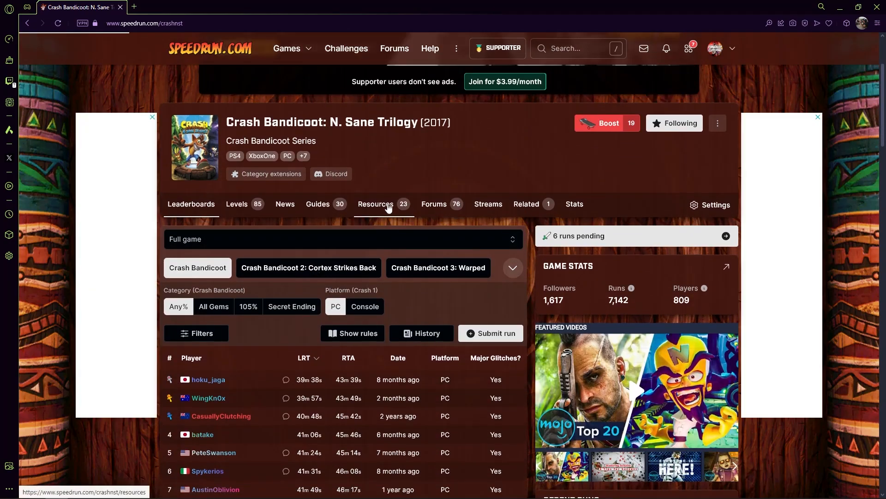
pyautogui.click(375, 203)
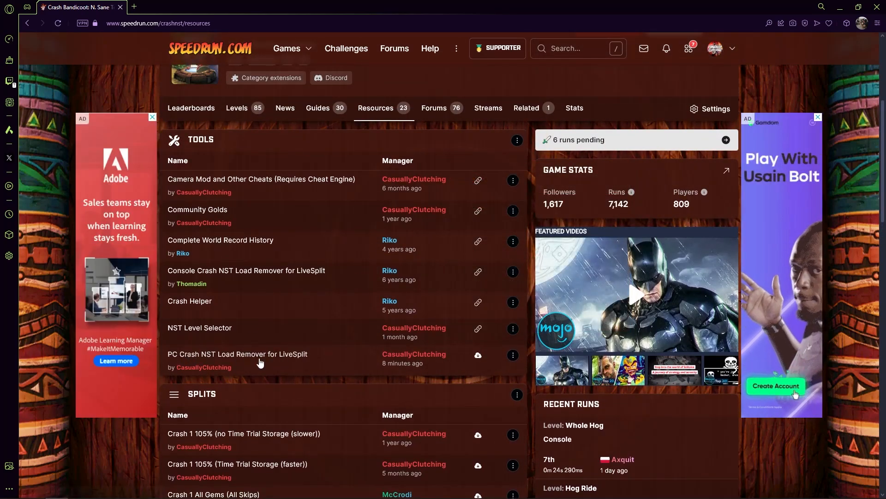
pyautogui.click(237, 354)
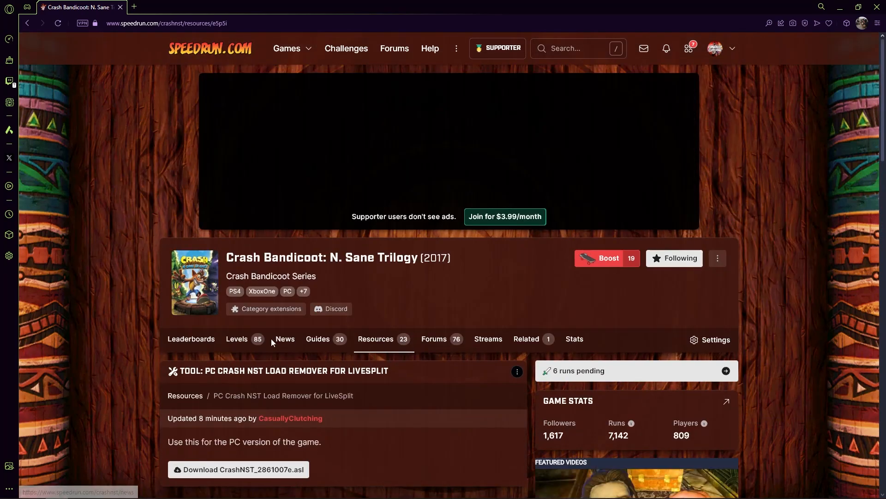
pyautogui.scroll(-3)
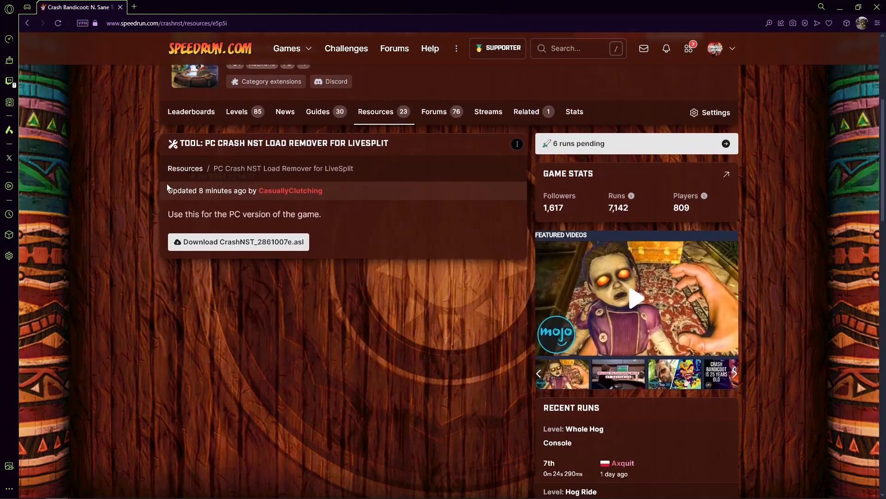
pyautogui.click(239, 241)
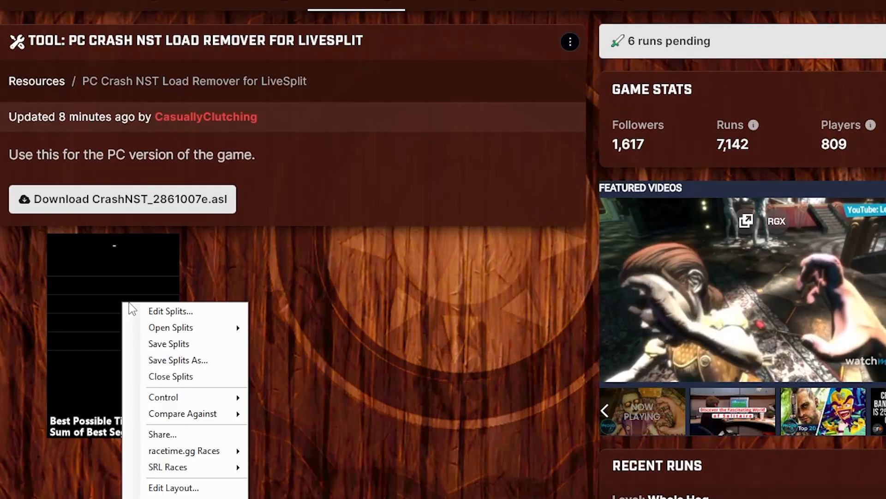
# - Add a Scriptable Auto Splitter component to the timer layout
pyautogui.click(173, 487)
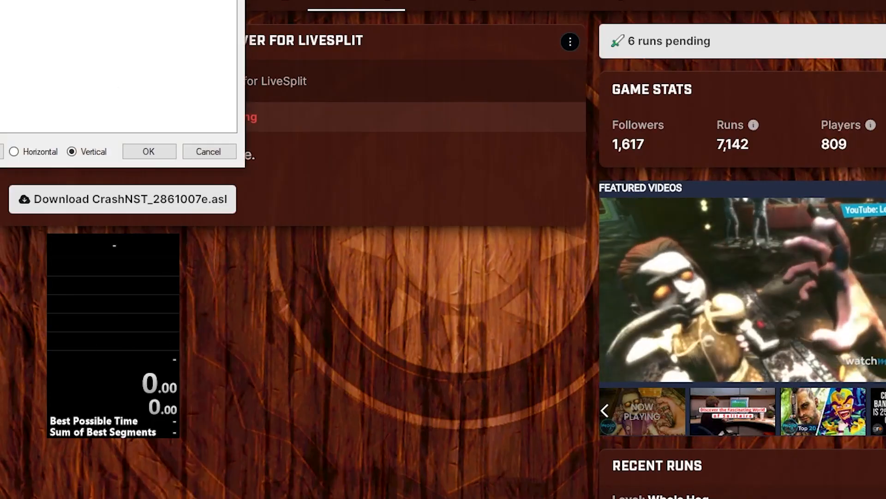
pyautogui.click(380, 50)
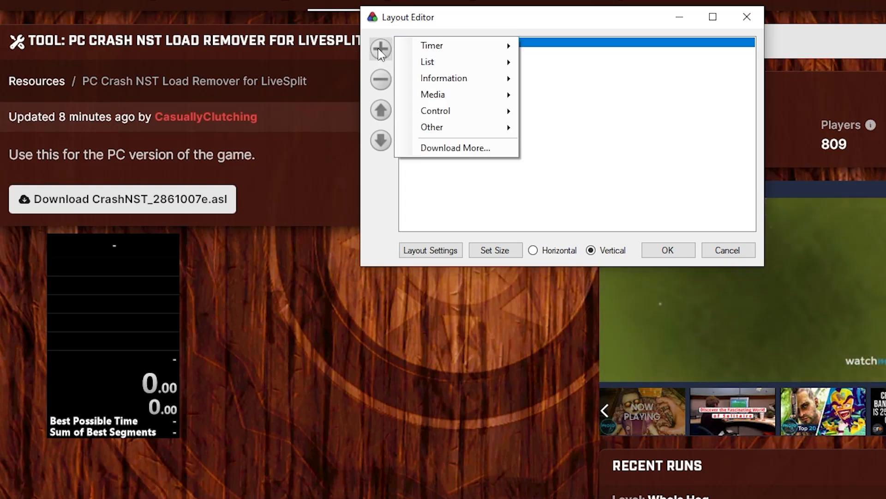
pyautogui.moveTo(433, 127)
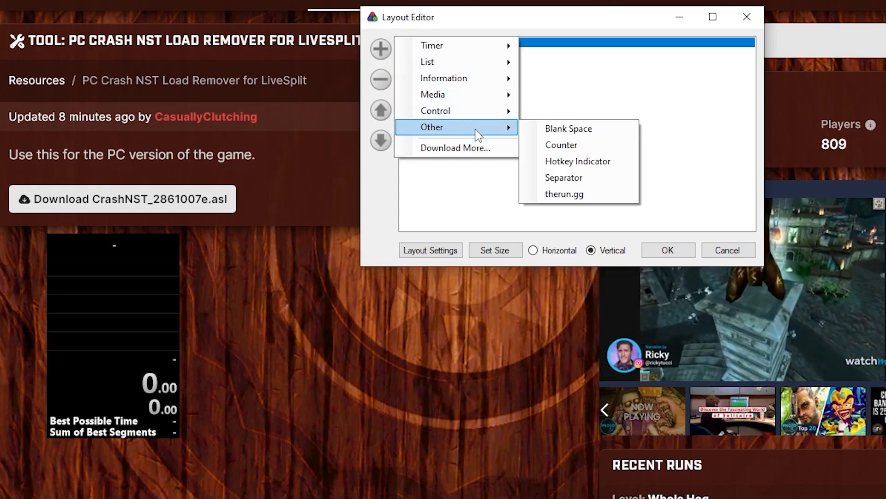
pyautogui.moveTo(435, 111)
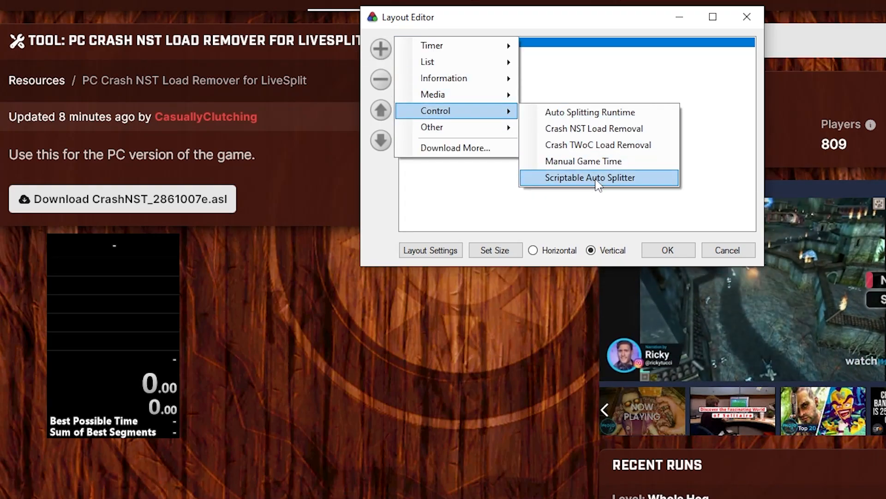
pyautogui.click(589, 178)
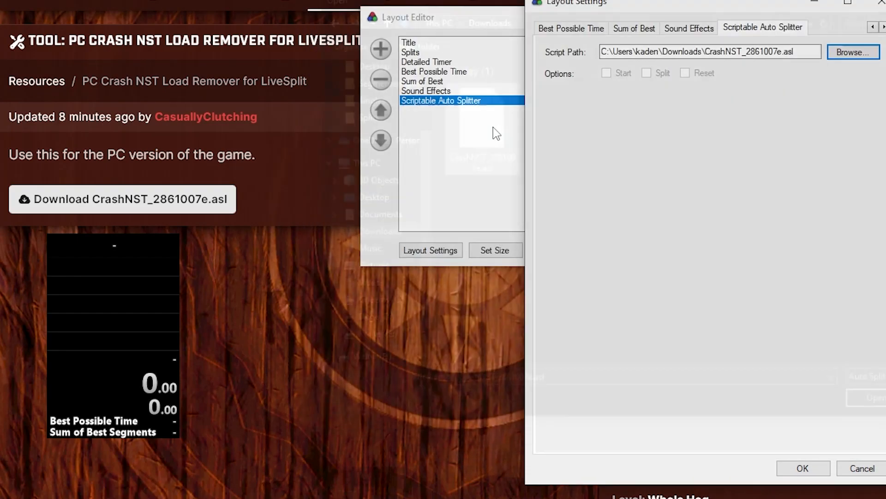
# - Confirm the auto splitter settings with CrashNST_2861007e.asl loaded
pyautogui.click(802, 468)
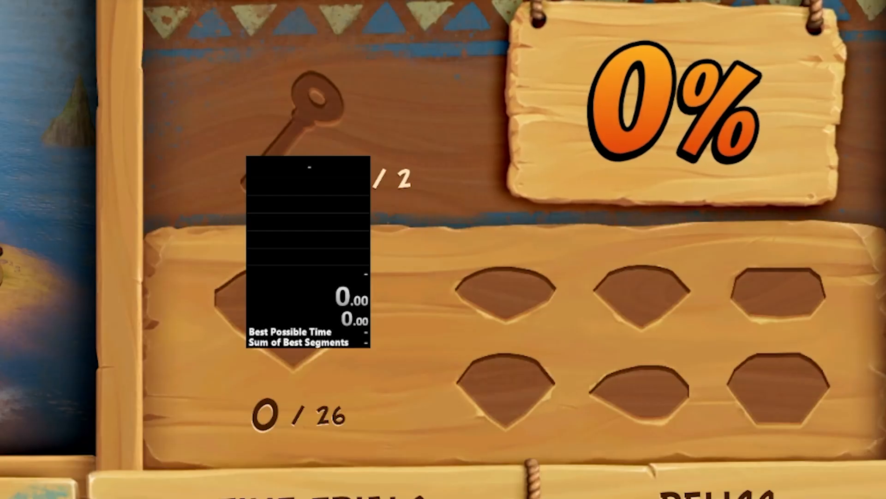
# - Compare against Game Time and set the Detailed Timer's timing method to Game Time
pyautogui.rightClick(307, 254)
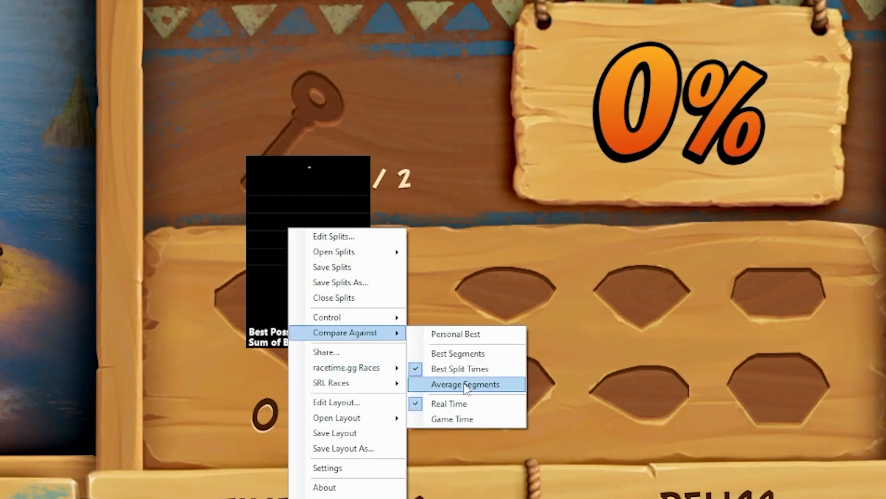
pyautogui.click(465, 384)
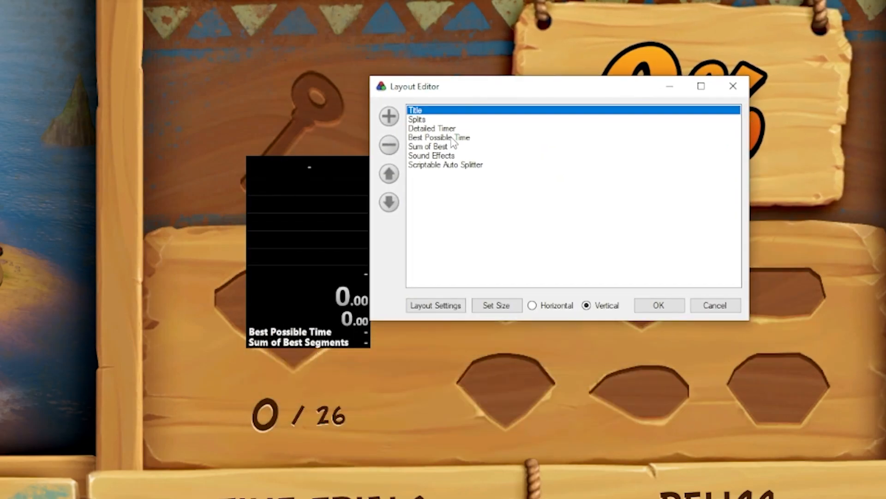
pyautogui.click(431, 129)
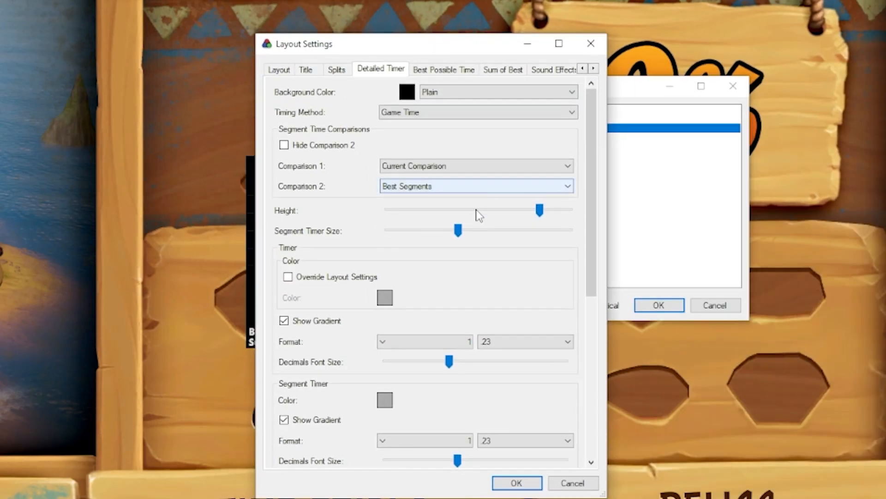
pyautogui.click(515, 482)
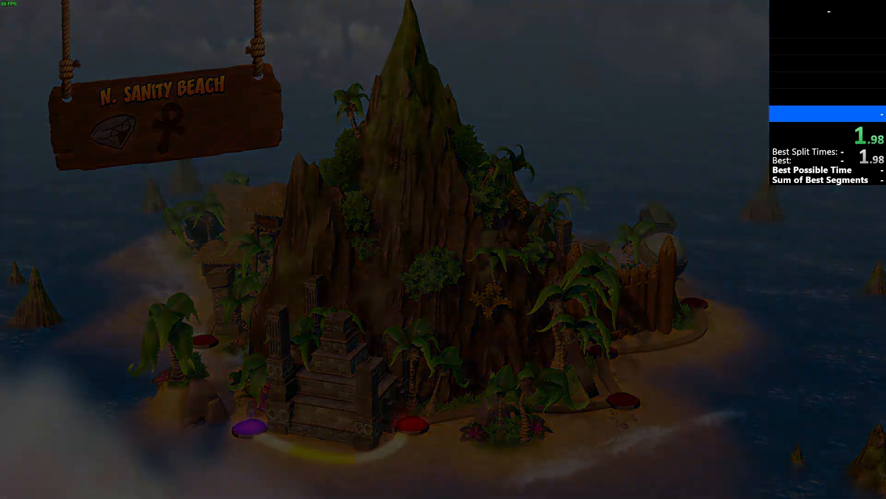